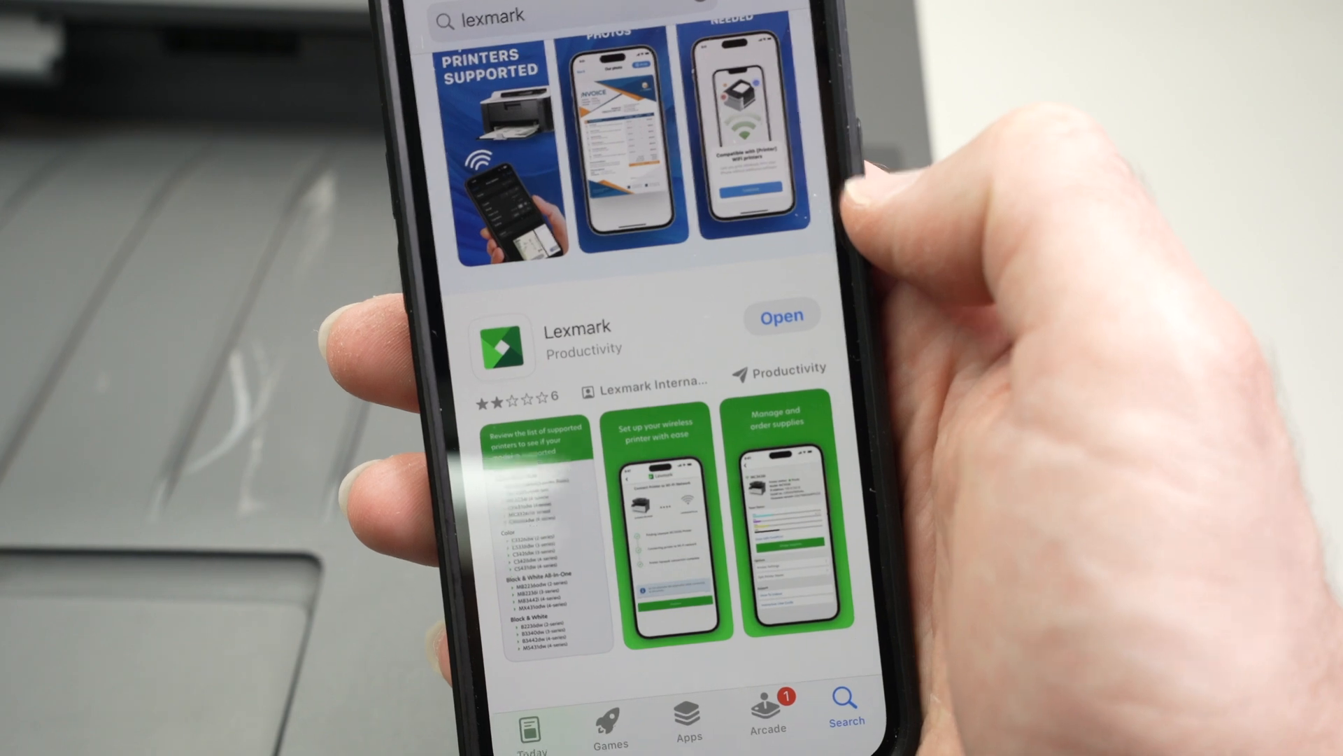
Launch the installed Lexmark app from the App Store results.
click(780, 316)
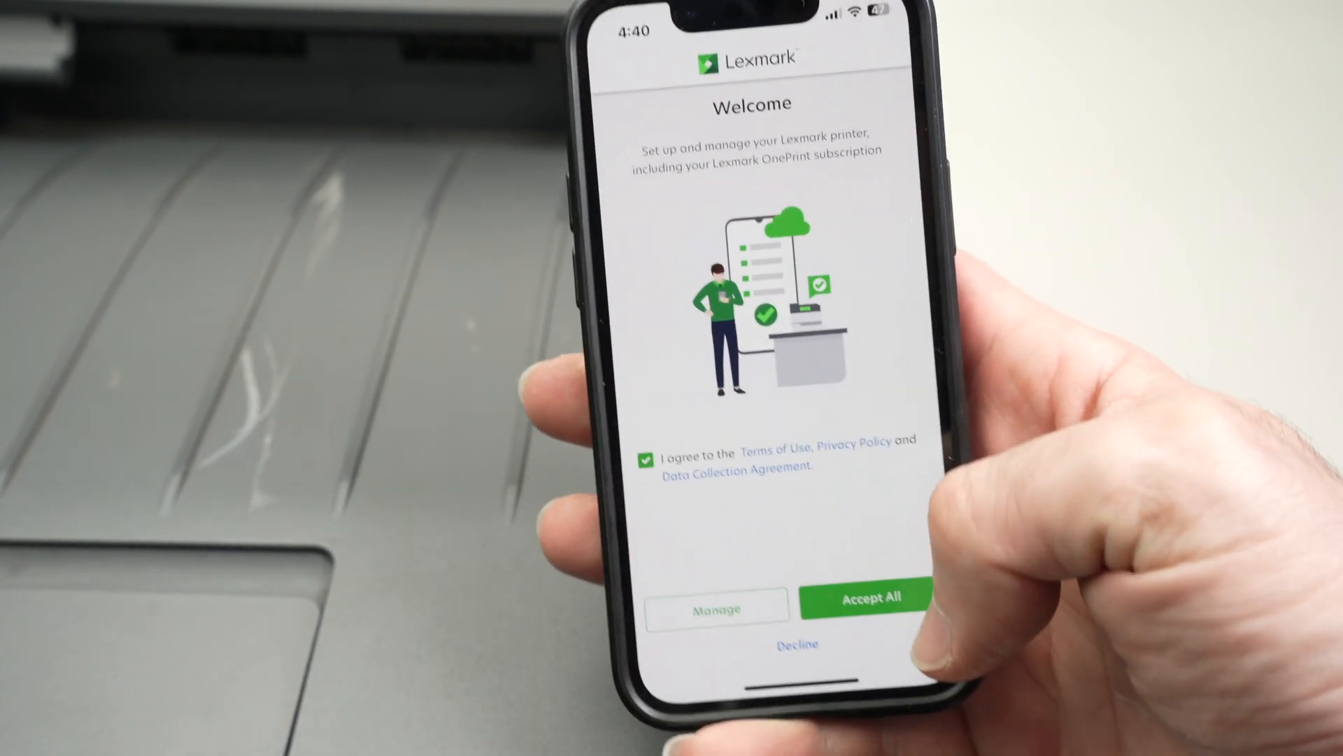
Accept all terms on the Welcome screen and begin printer setup.
click(867, 597)
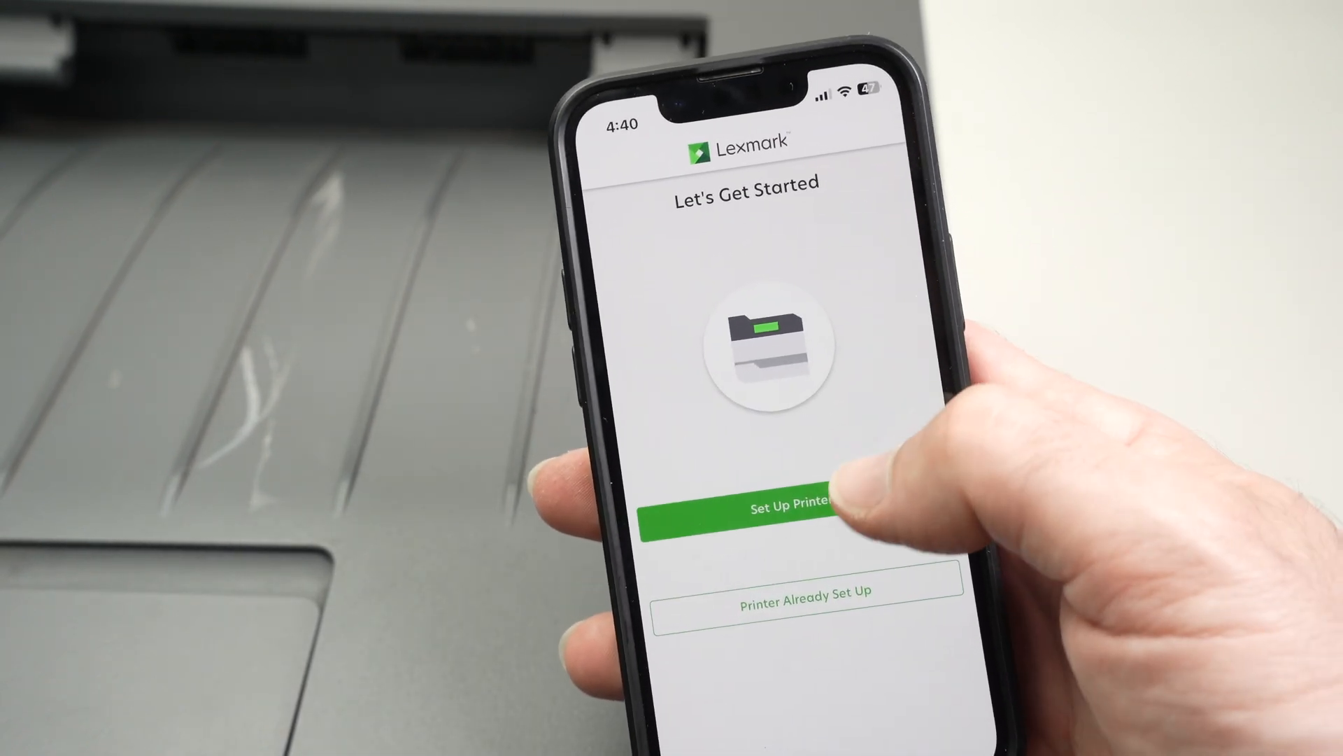
click(767, 504)
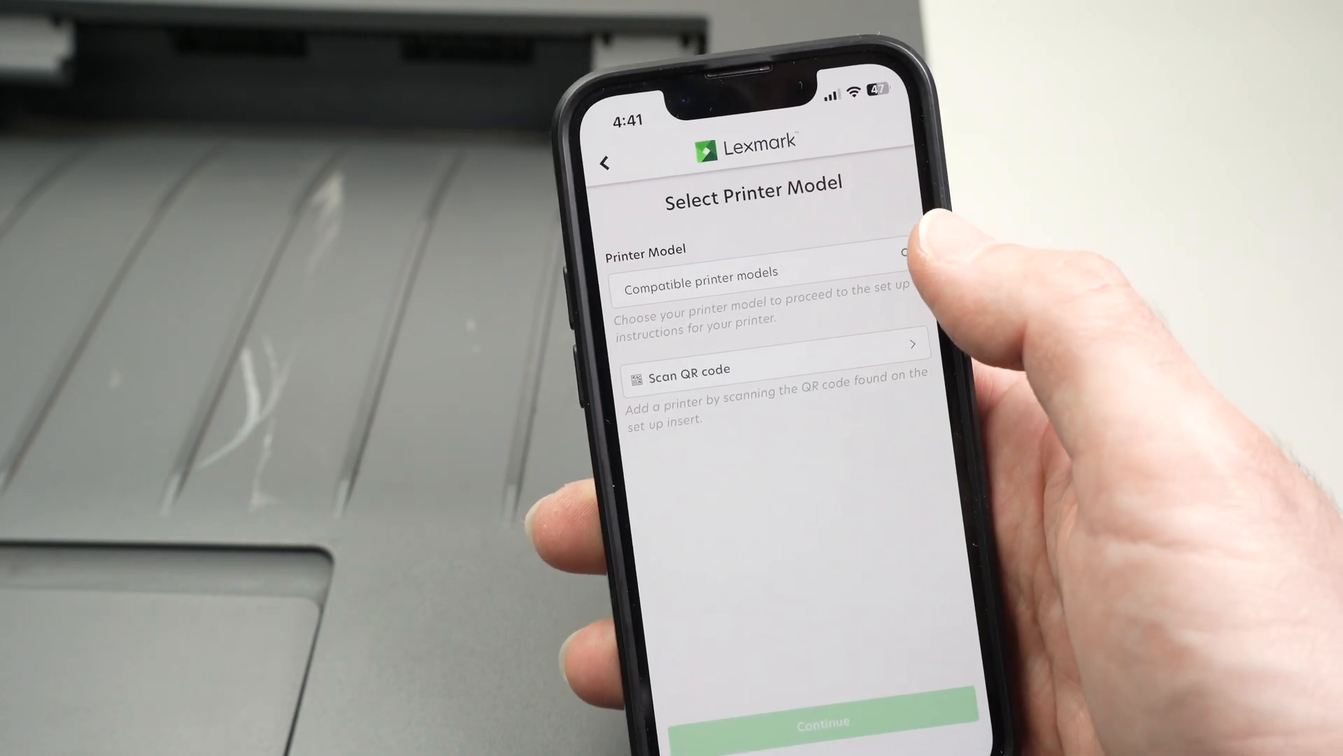
Select the B2236 printer model and confirm the display instructions were followed.
click(737, 275)
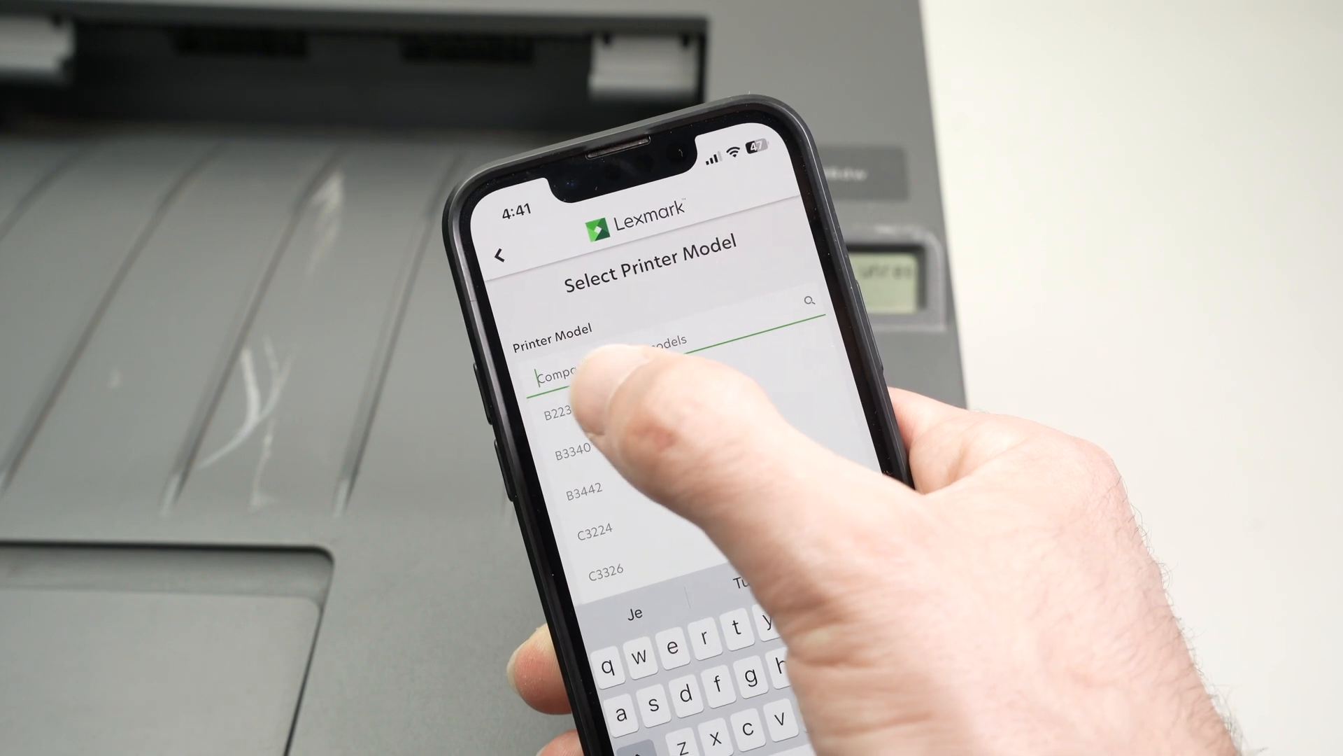
click(555, 409)
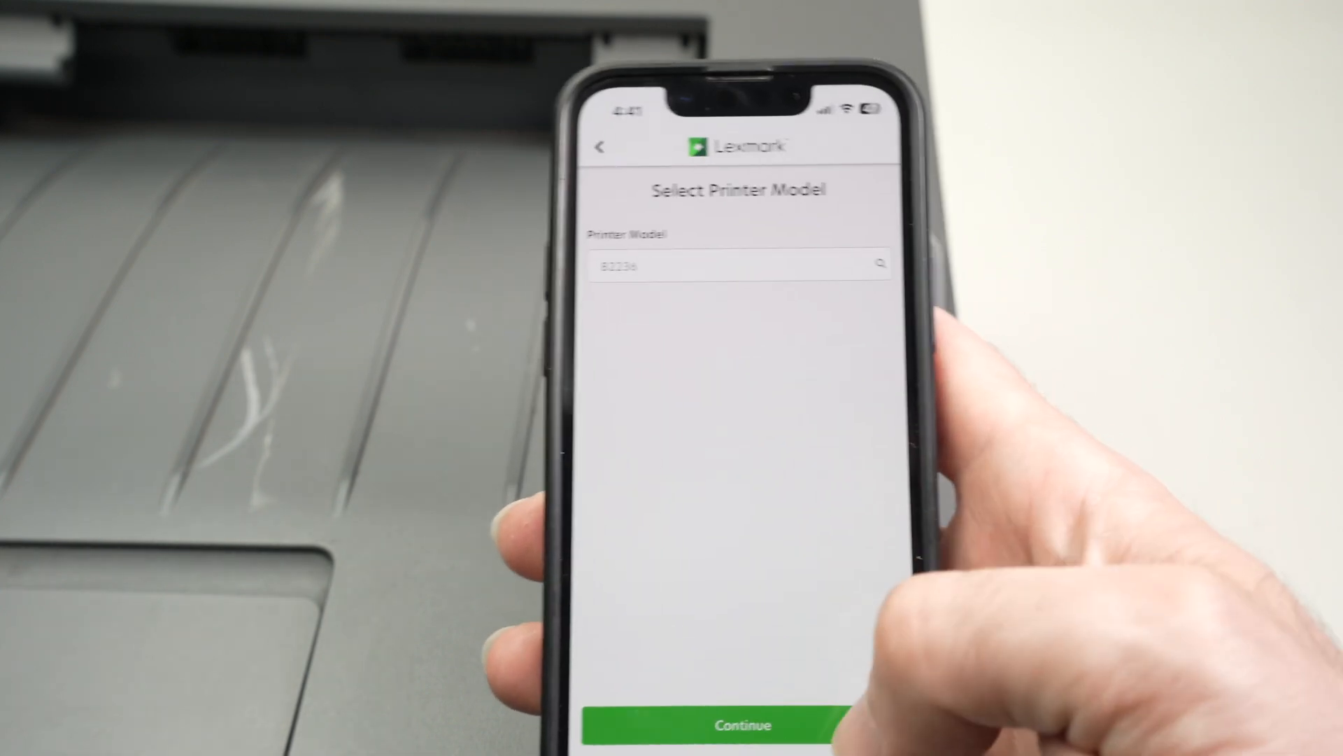
click(740, 724)
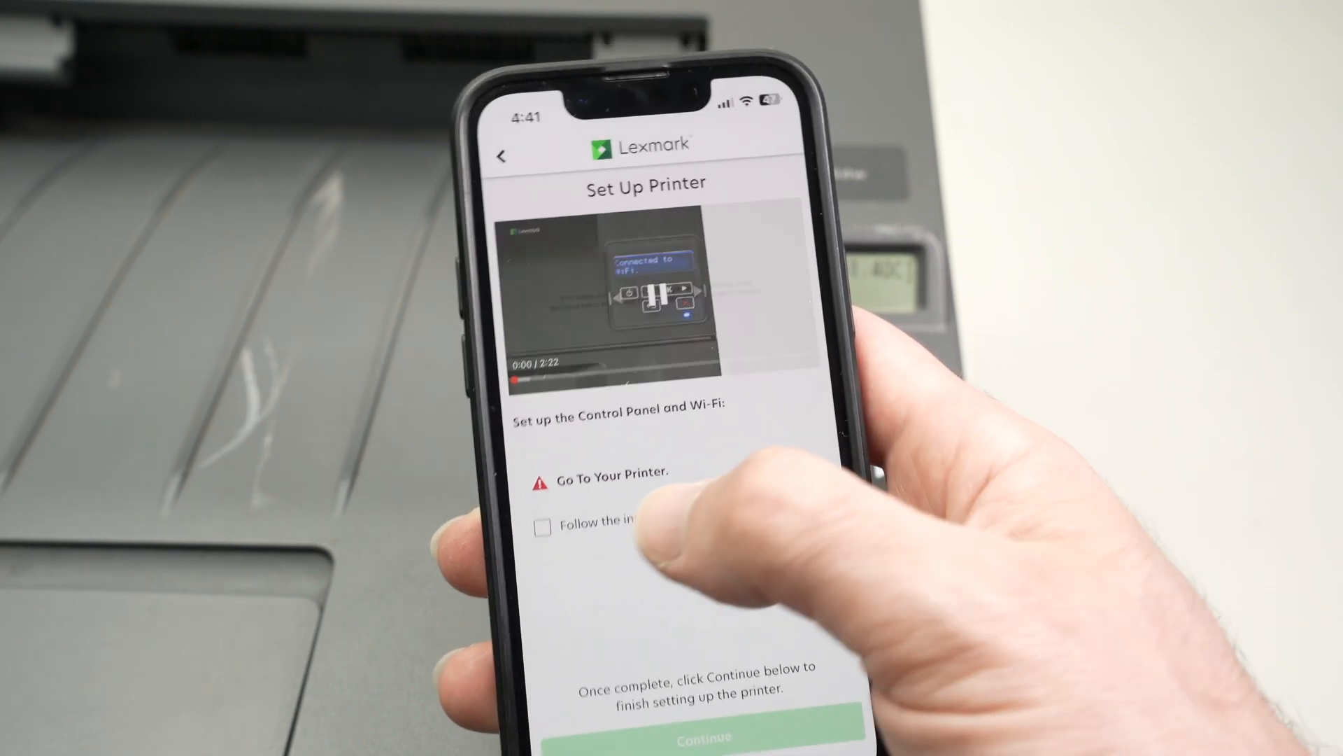
click(541, 527)
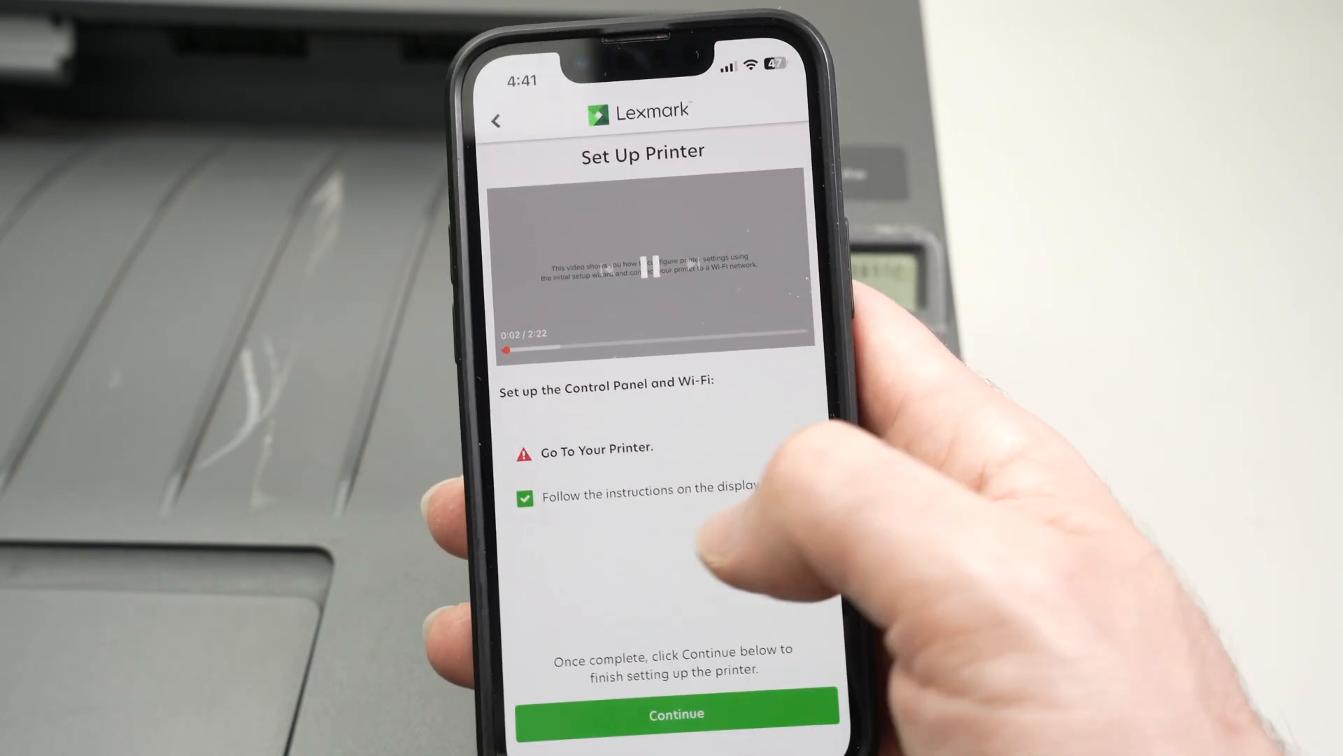
Continue past the setup instructions to start scanning for nearby printers.
click(676, 713)
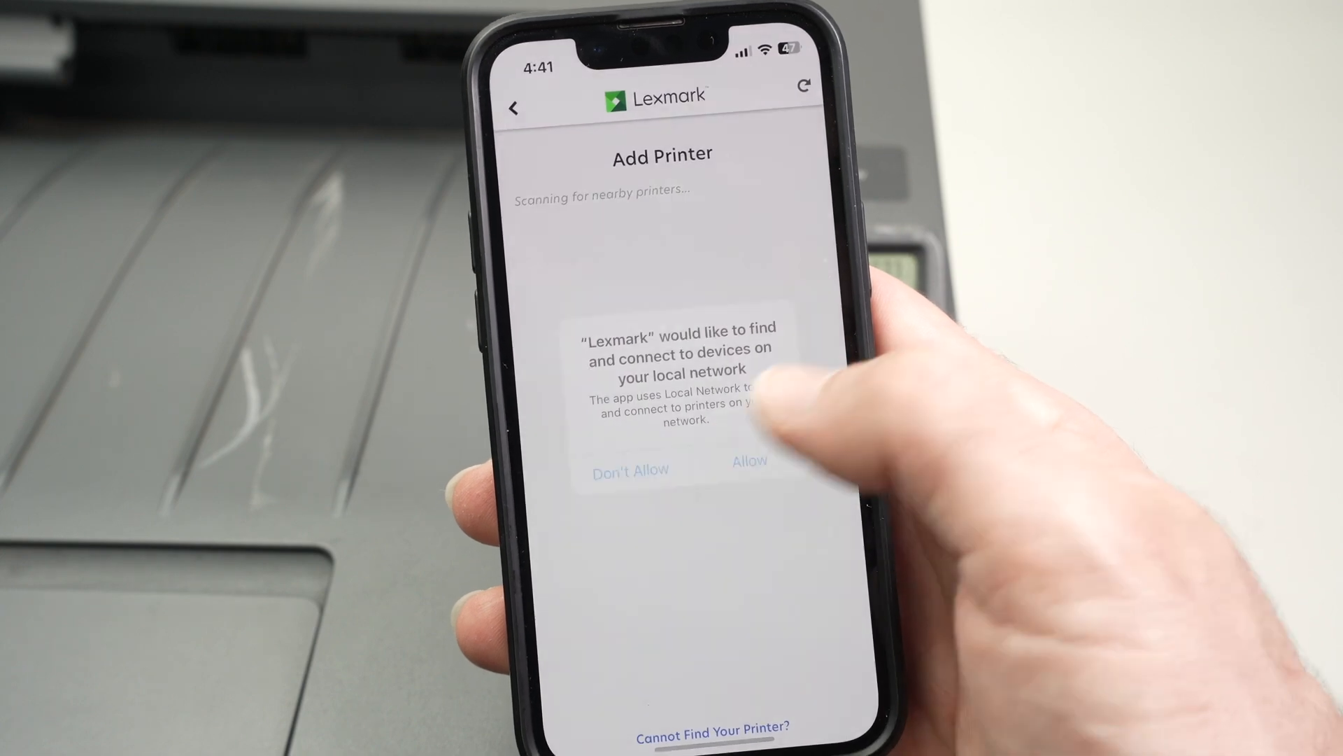
Allow local network access and add the found Lexmark B2236dw printer.
click(748, 469)
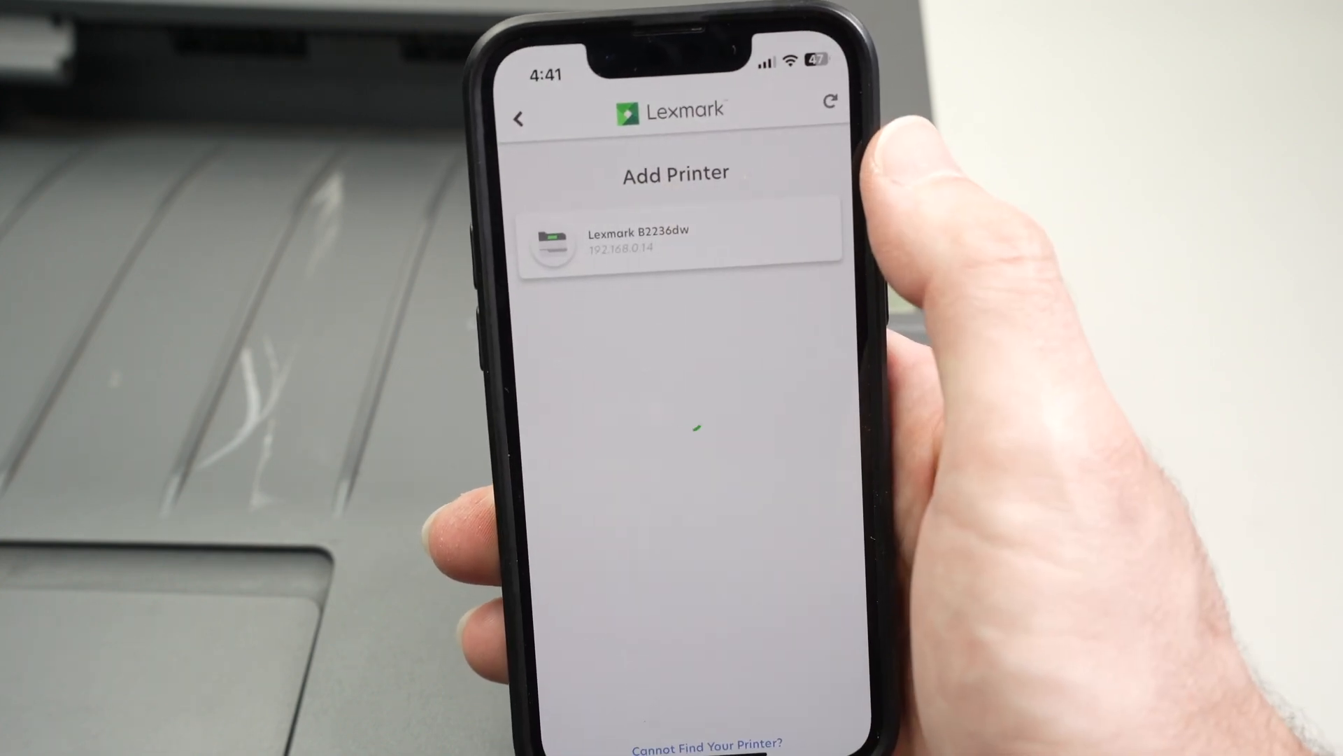
click(675, 240)
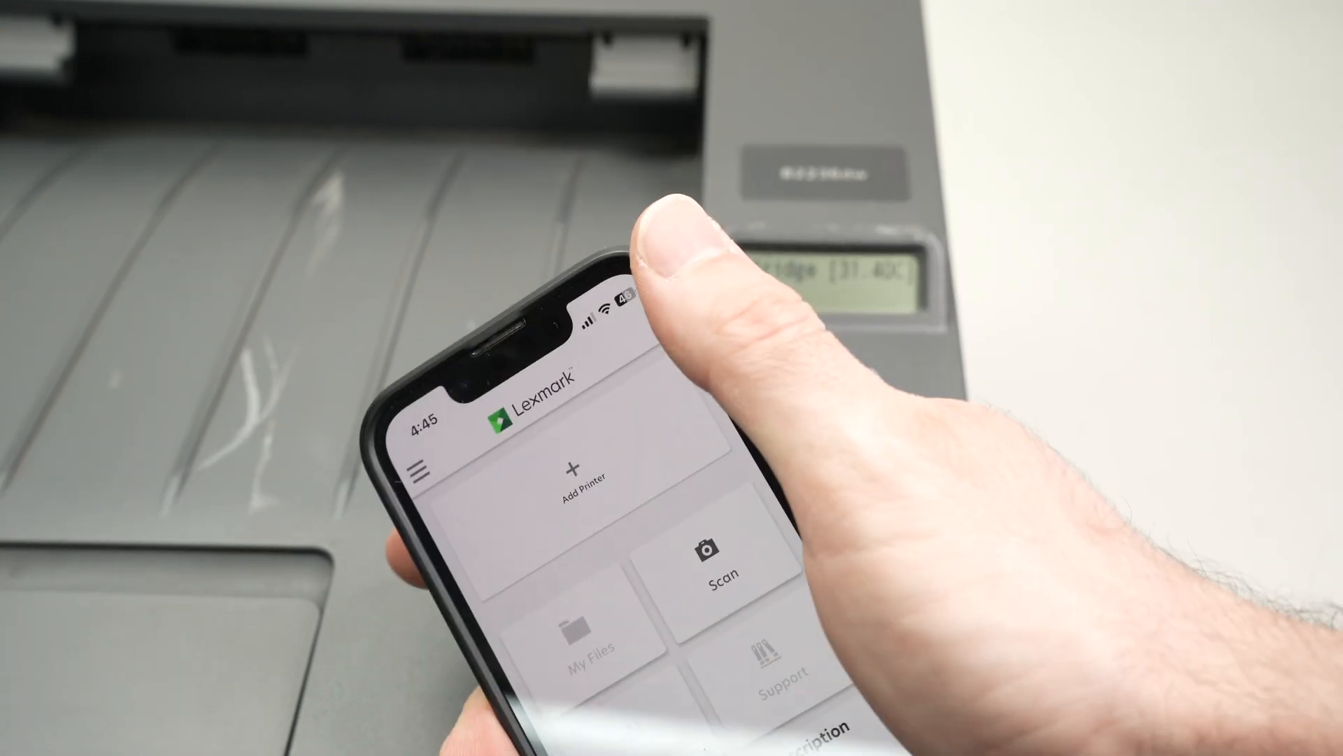